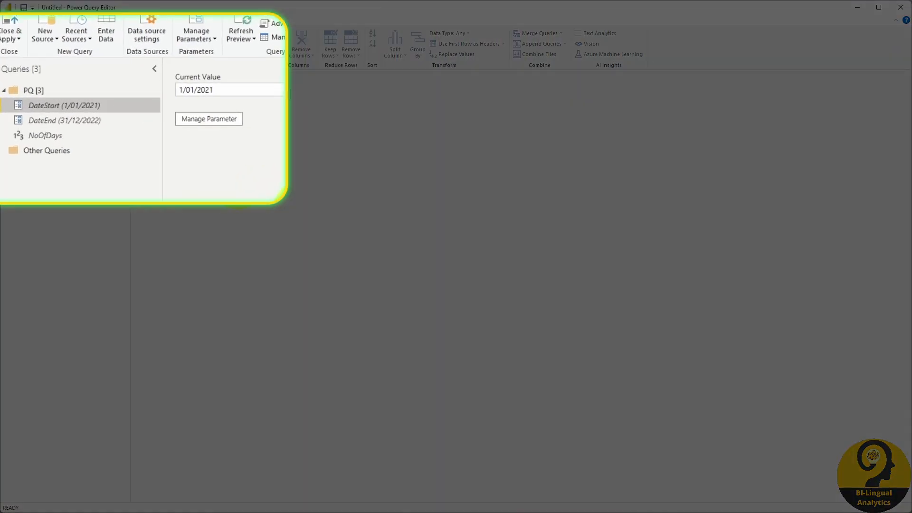
mouse_move(129, 137)
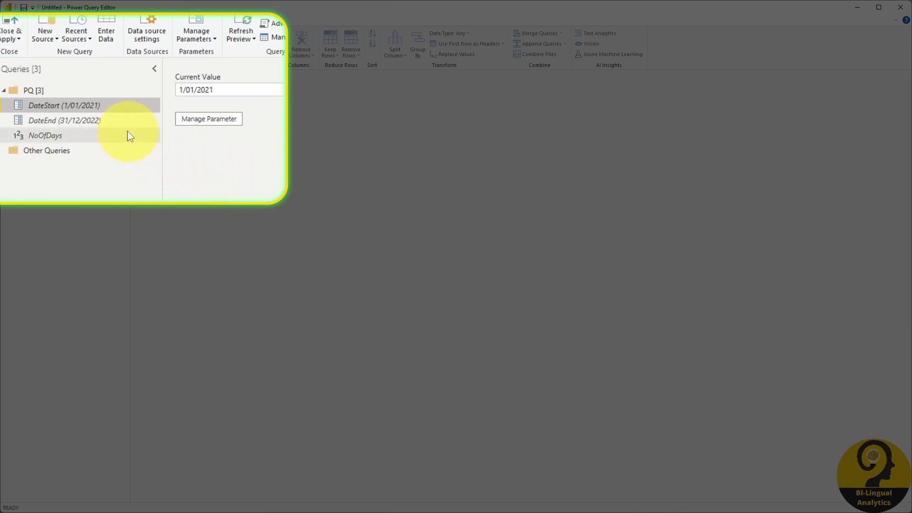
Step: Check the DateStart and DateEnd values, then view the NoOfDays query's M code in Advanced Editor
click(64, 120)
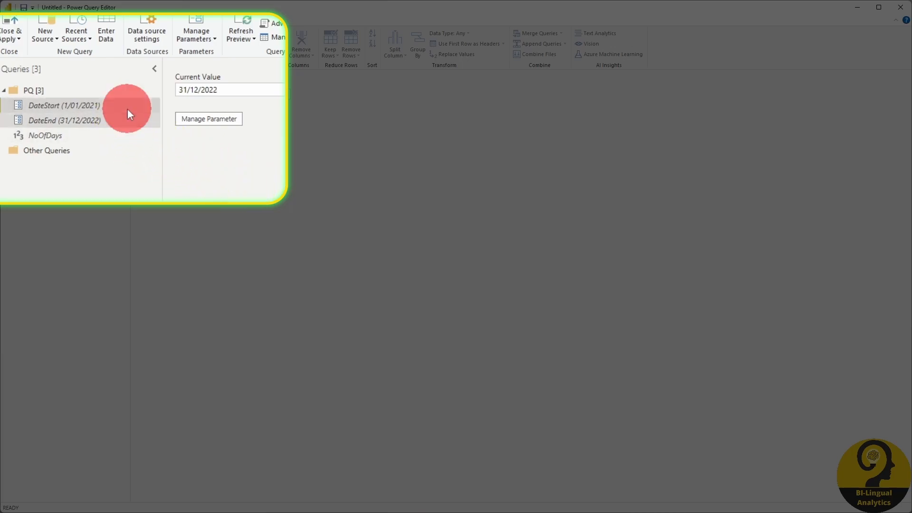
click(64, 106)
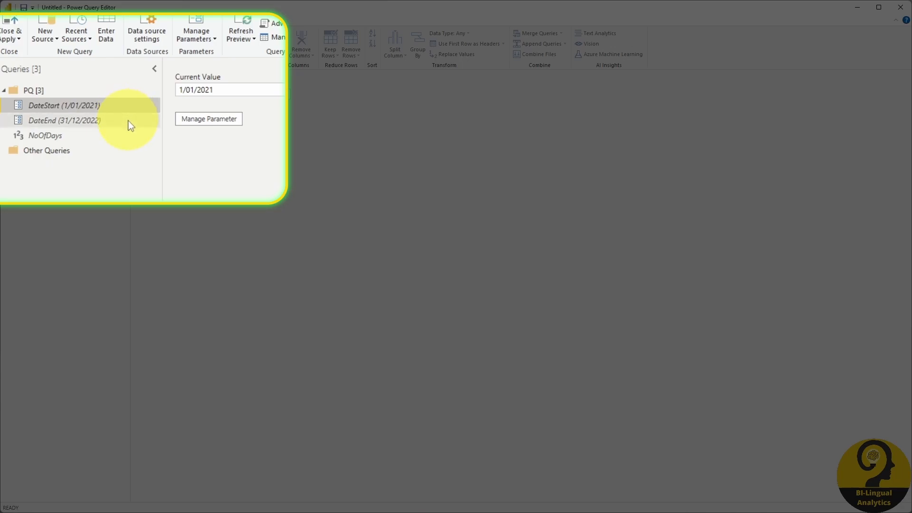
click(44, 135)
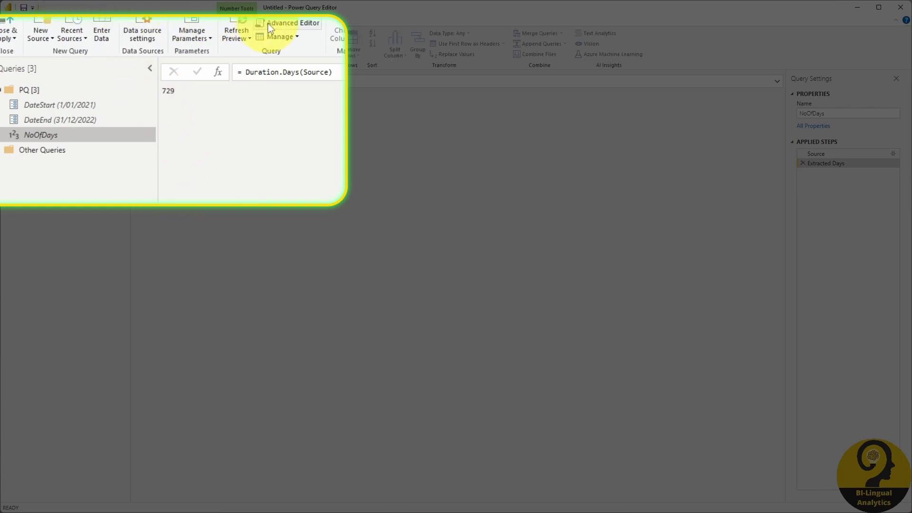
click(293, 23)
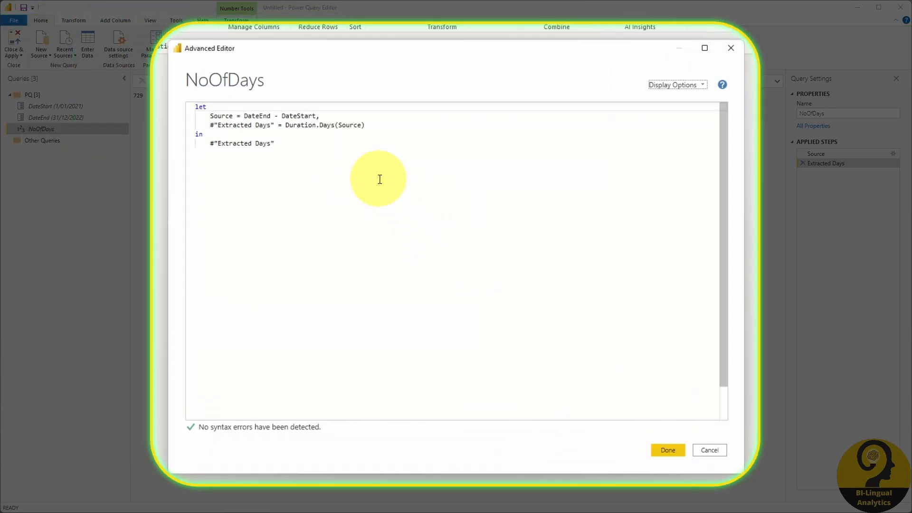
click(667, 450)
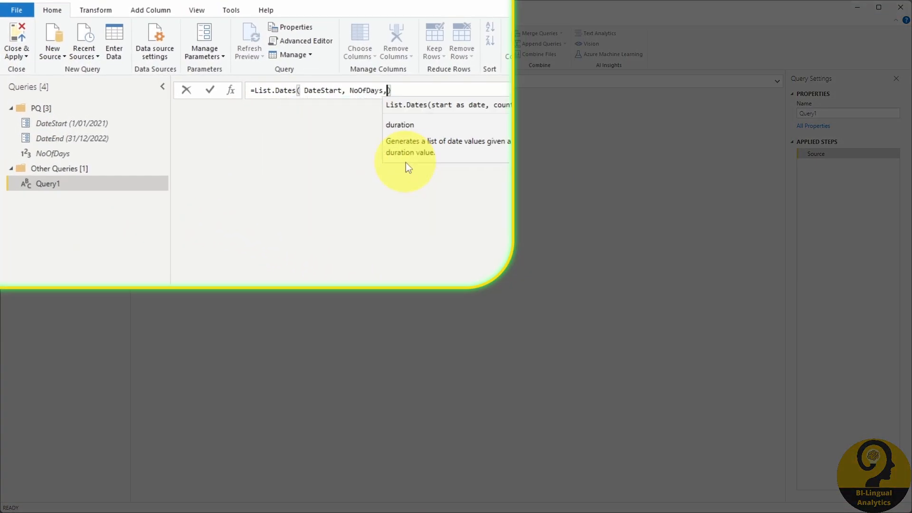
Step: Confirm Query1's List.Dates formula and set the Date column's type to date
key(Return)
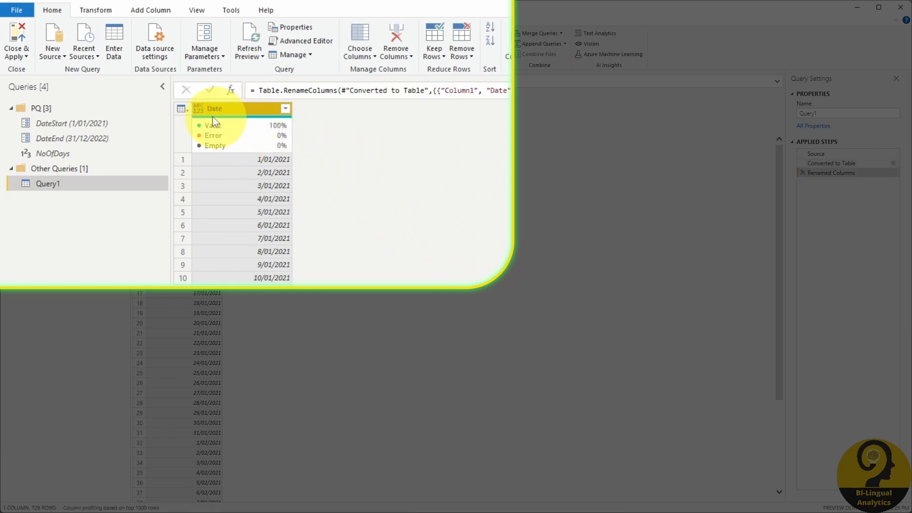
click(197, 108)
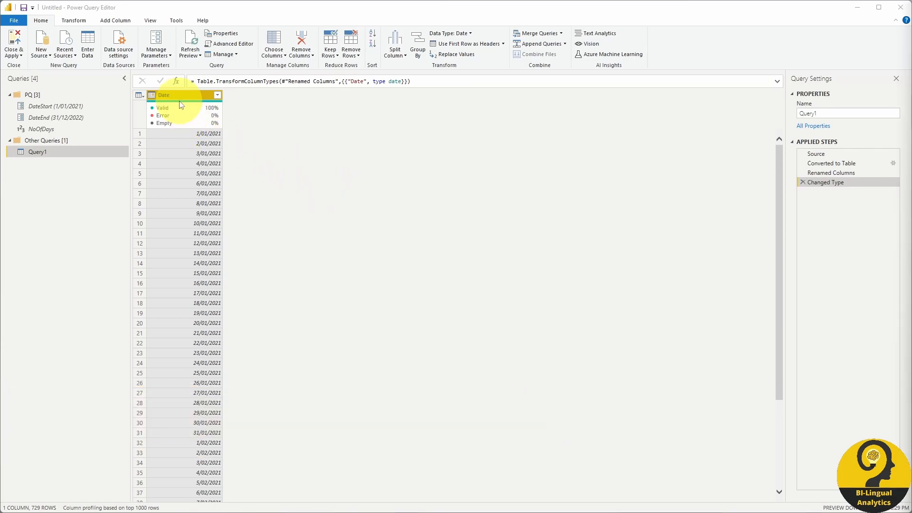
Step: Add Year, Month, Month Name and Quarter columns from the Date column
click(376, 41)
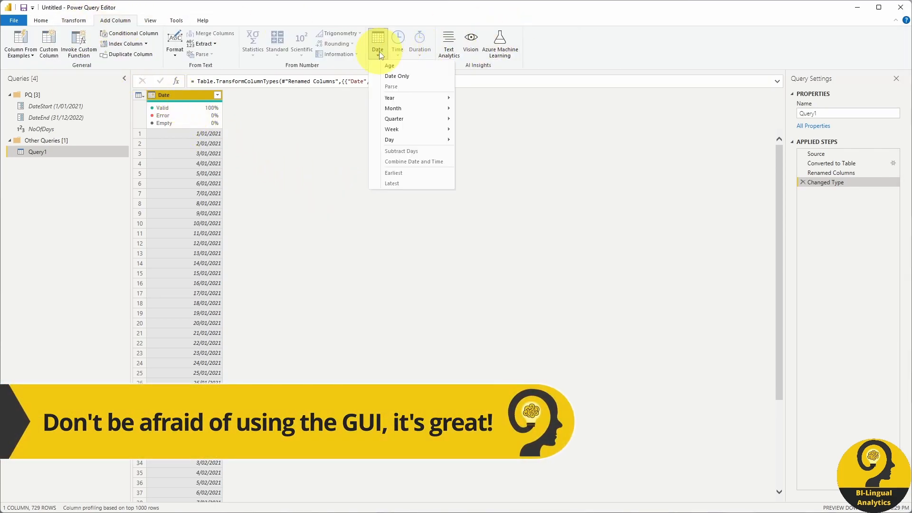
click(389, 97)
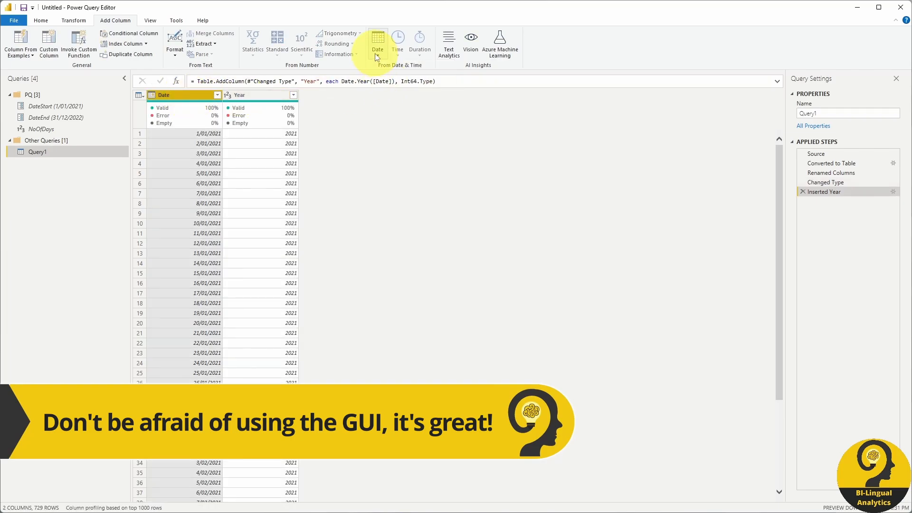
click(376, 42)
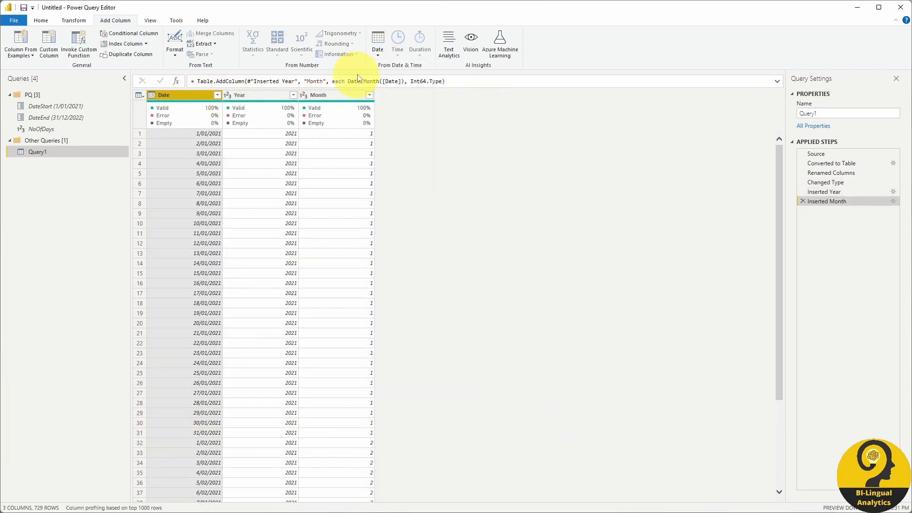
click(490, 151)
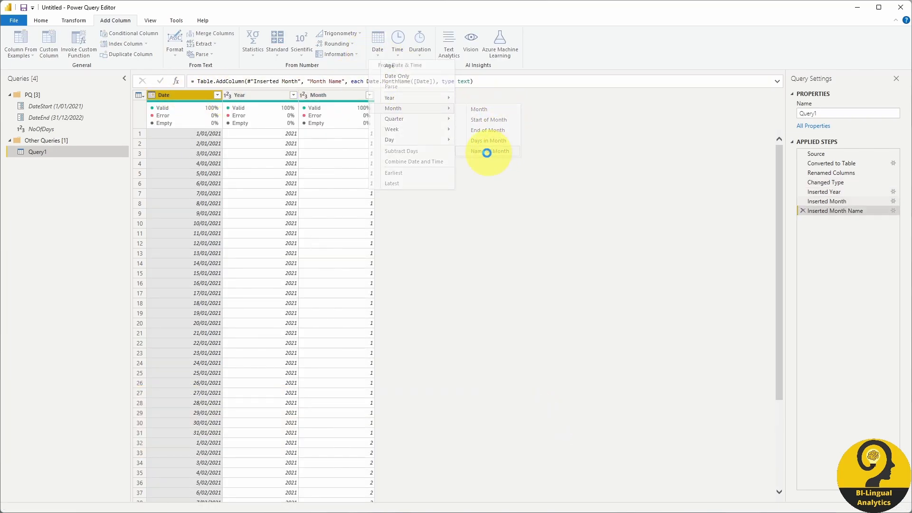
mouse_move(394, 118)
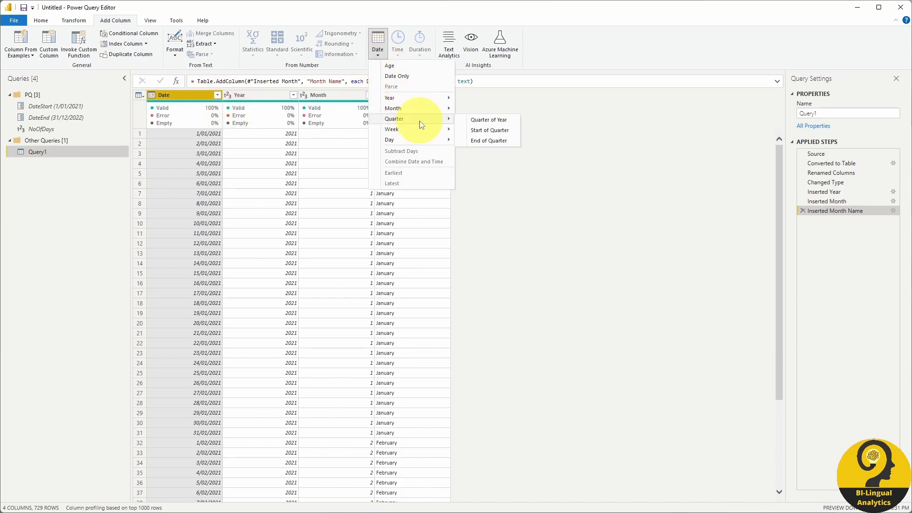
click(489, 119)
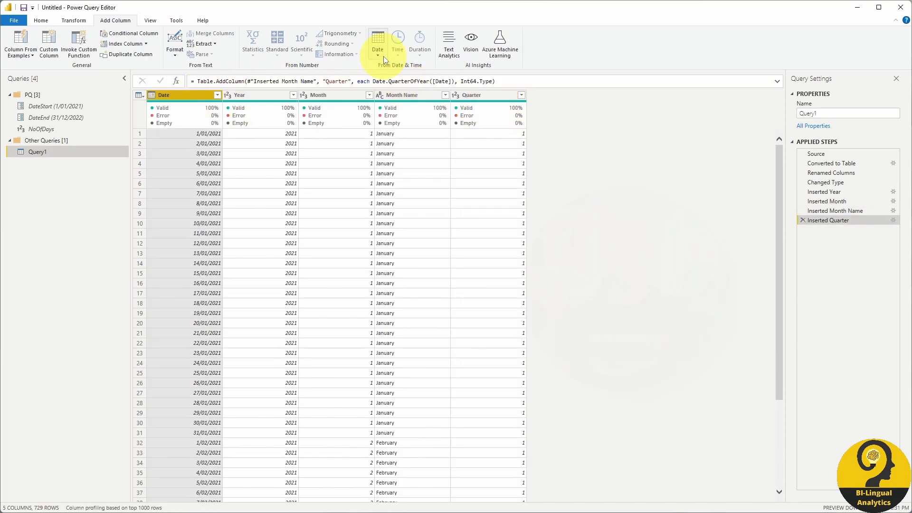
Step: Add Start of Week, Week of Month, Week of Year and Day of Year columns
click(377, 40)
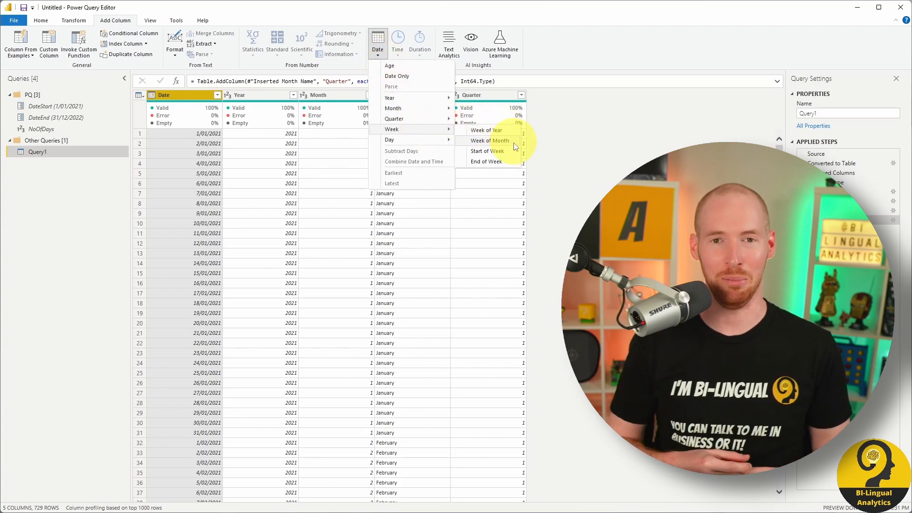
click(488, 151)
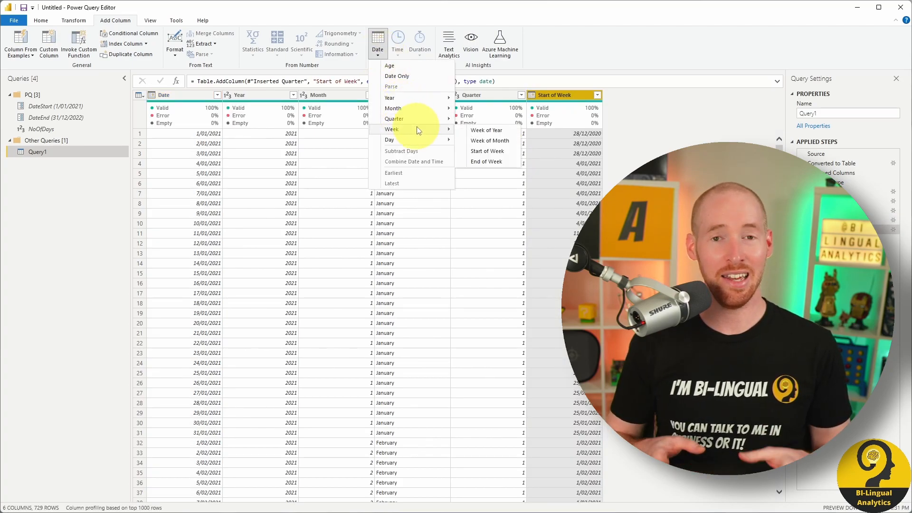
click(490, 140)
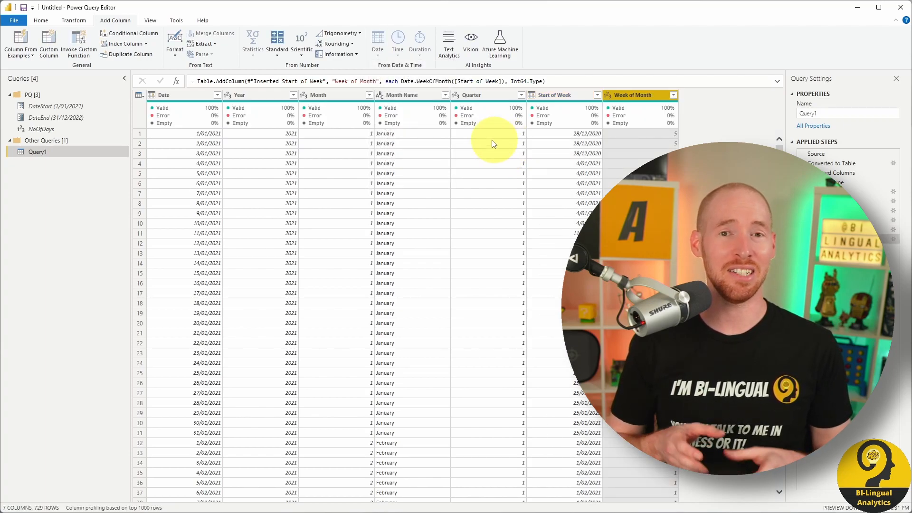
click(376, 41)
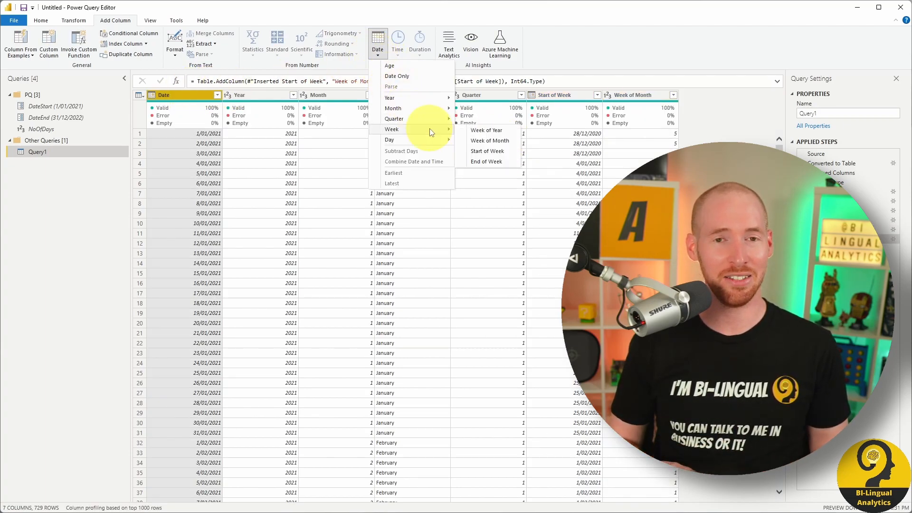
click(486, 129)
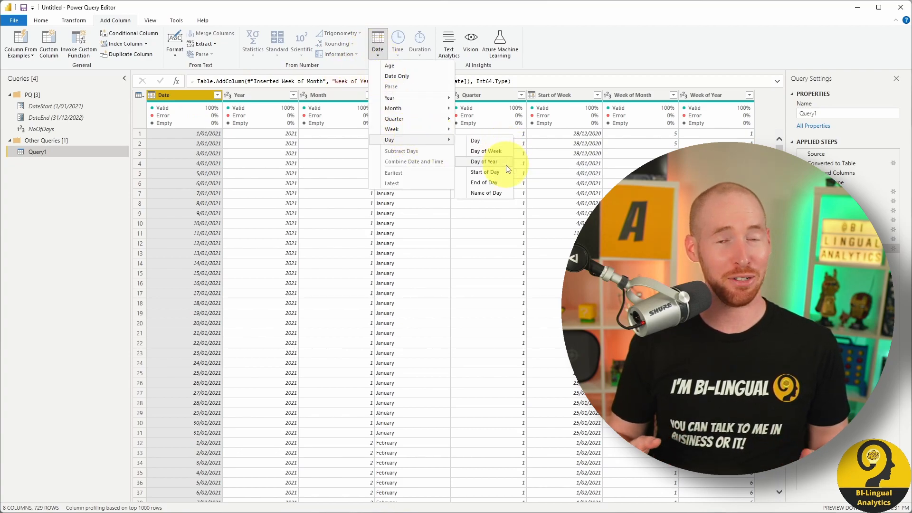
click(483, 161)
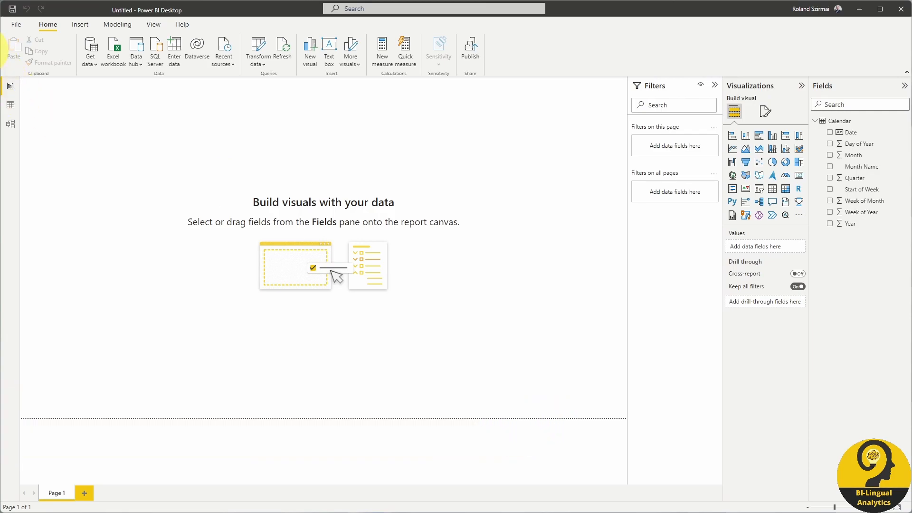
Step: Export the report as a Power BI template described as 'Dates for BI-Lingual Analytics'
click(16, 24)
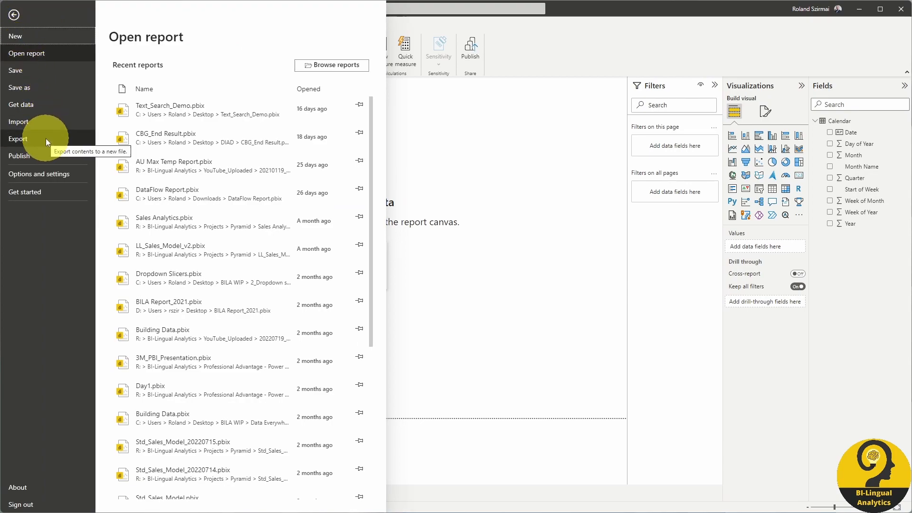
click(18, 138)
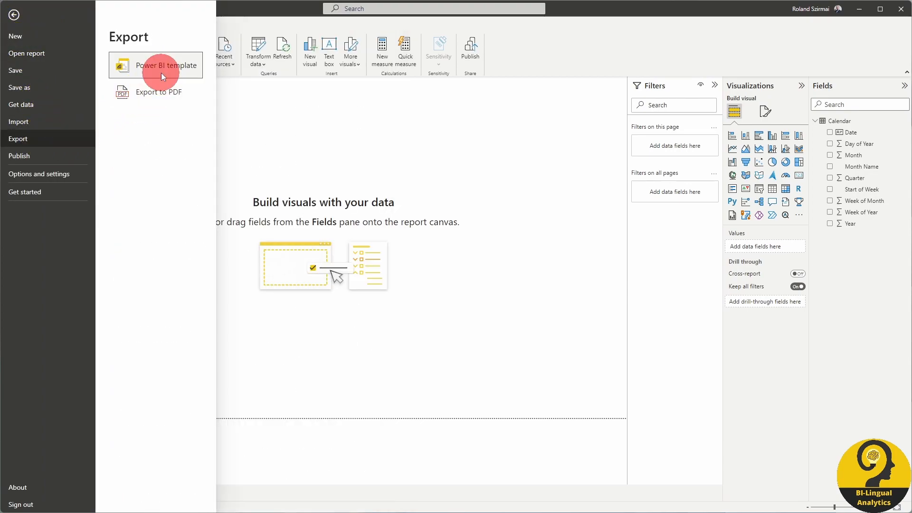
click(166, 65)
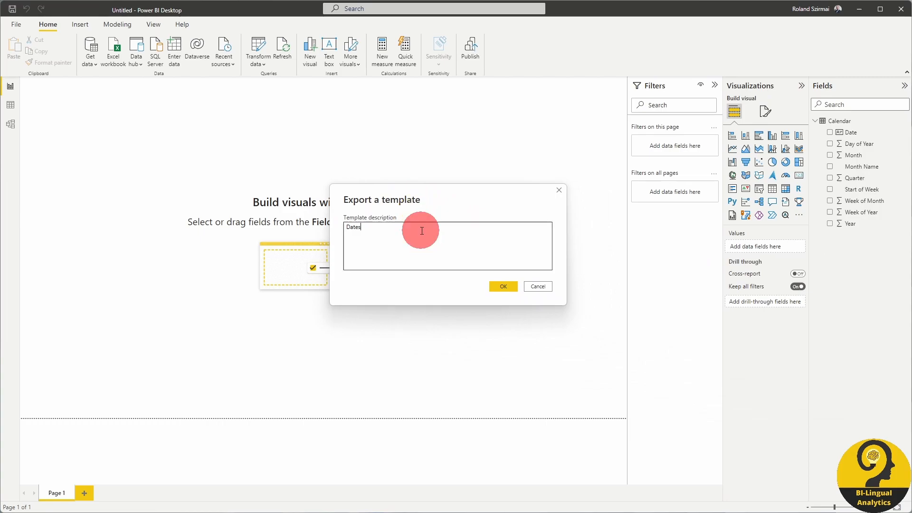
mouse_move(478, 285)
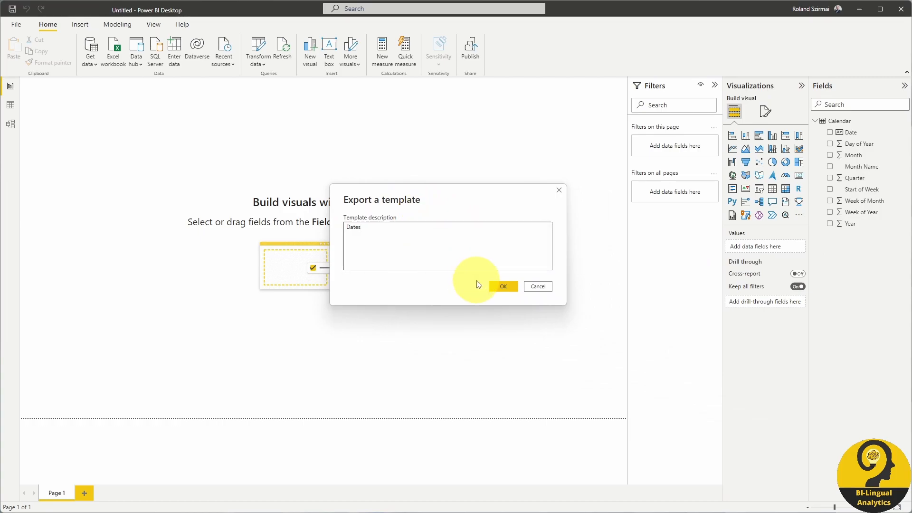
text(for)
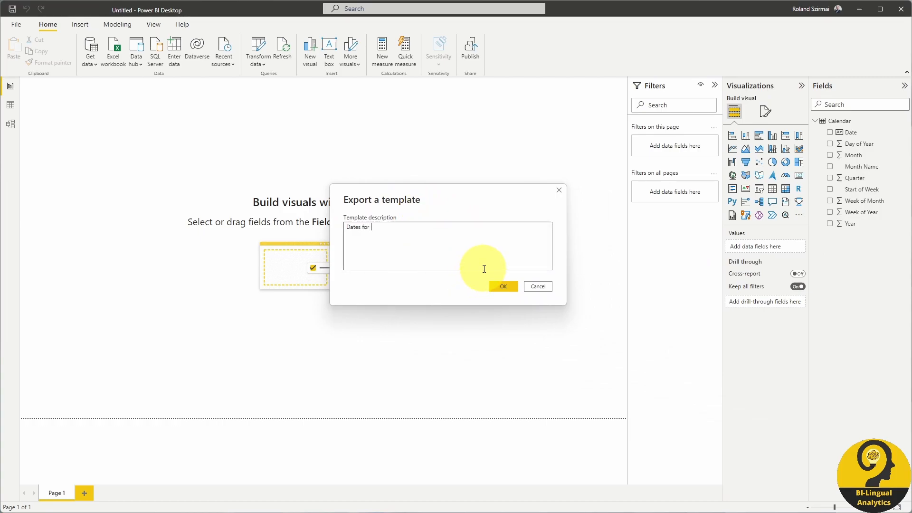
text(BI-Lingual An)
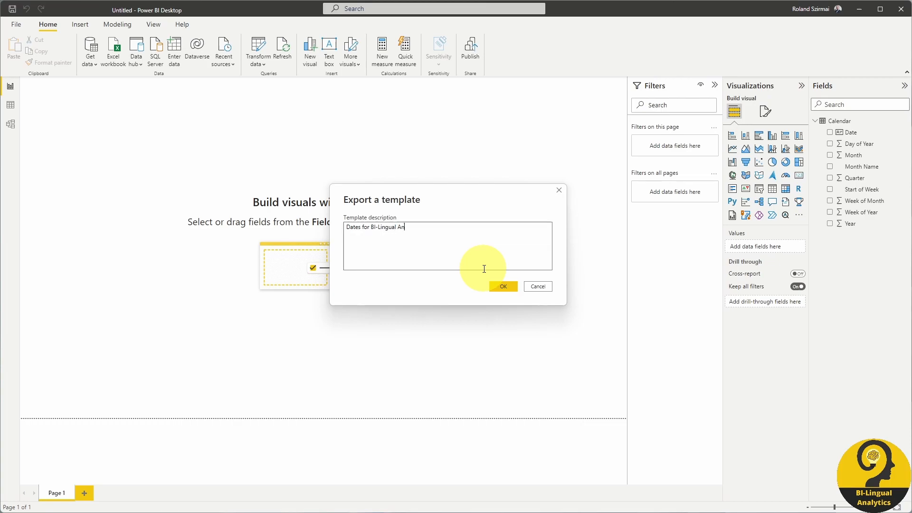
text(alytics)
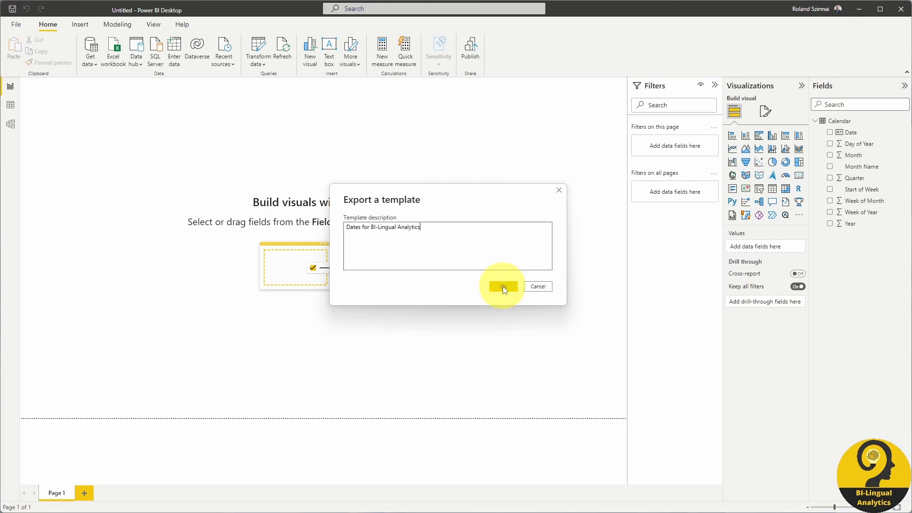
click(503, 286)
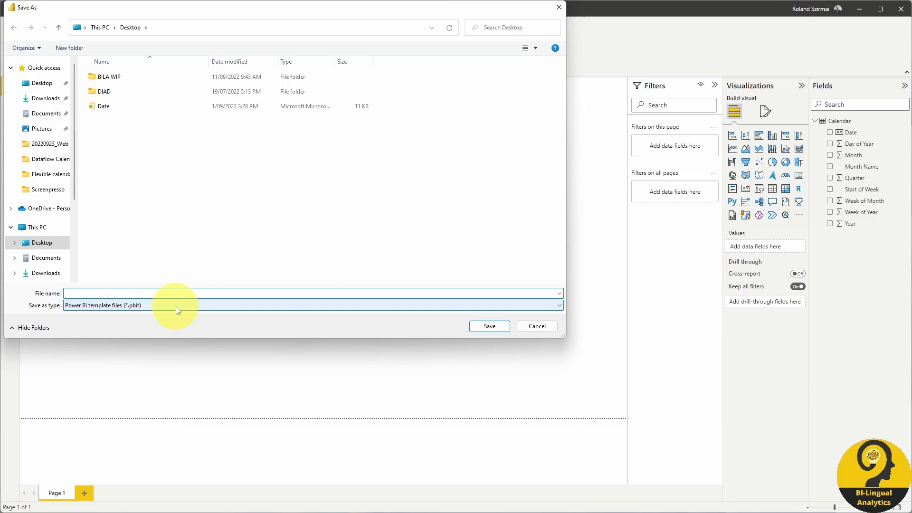
mouse_move(165, 311)
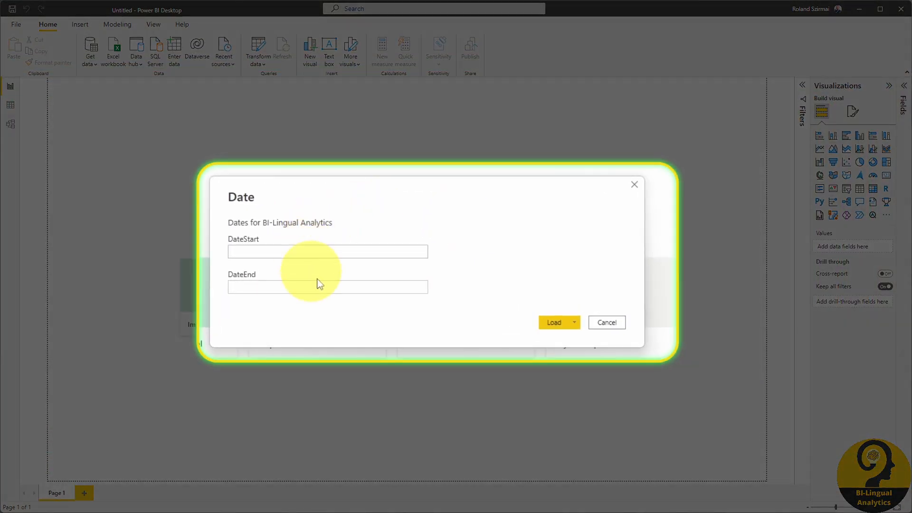
mouse_move(443, 290)
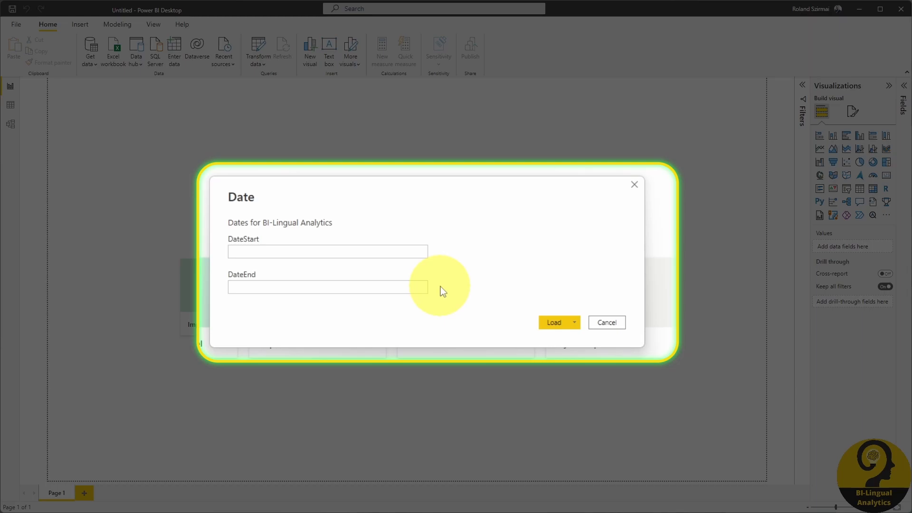
Step: Enter the end date, load the 2,191-row Calendar, inspect it in Data view, return to Report view
text(31/1)
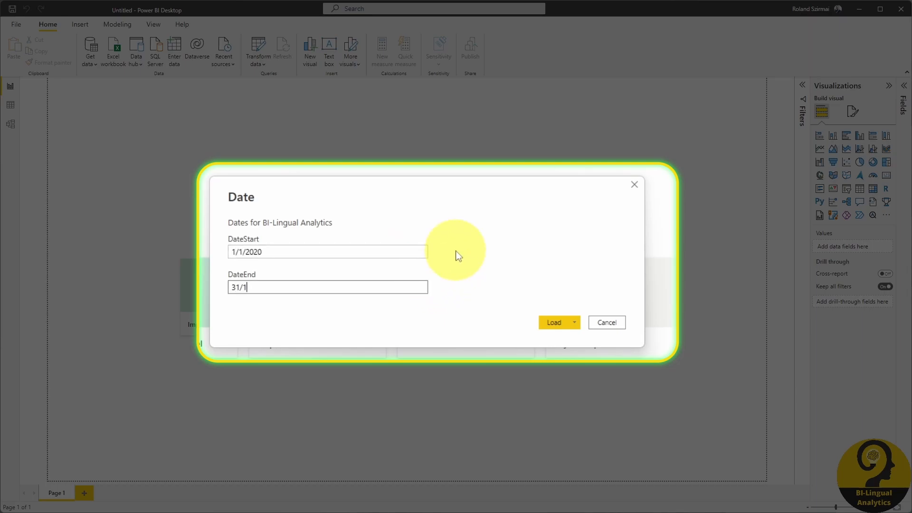
click(555, 322)
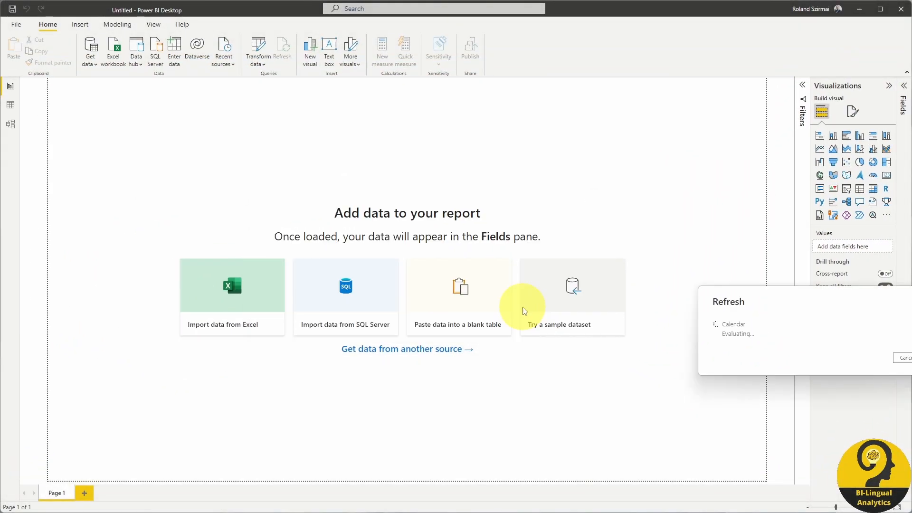
click(558, 297)
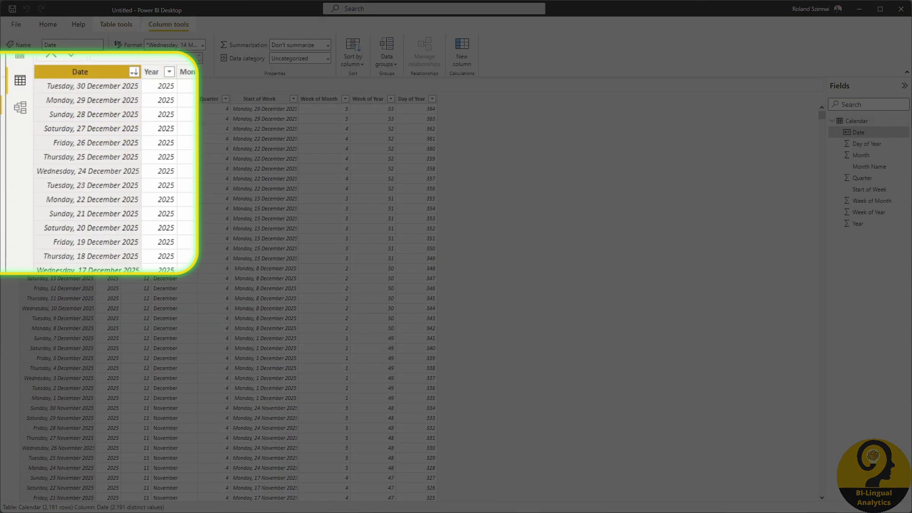
click(9, 86)
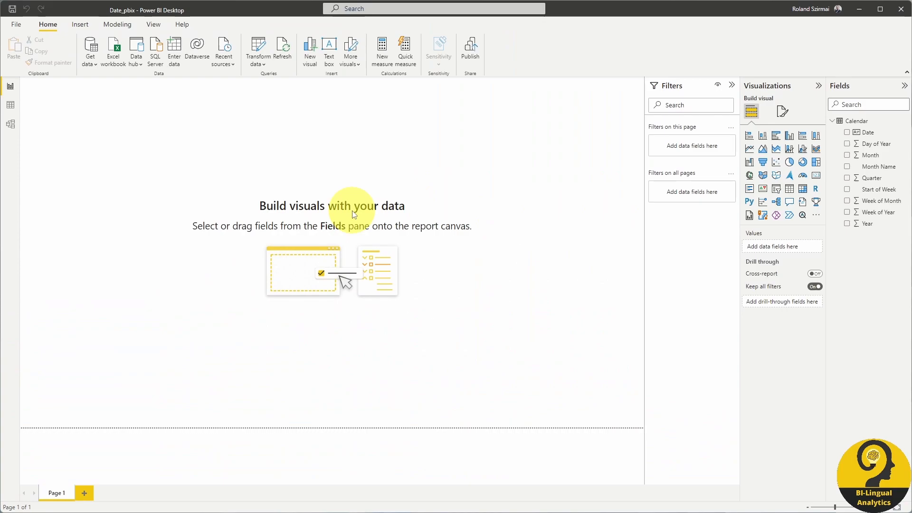